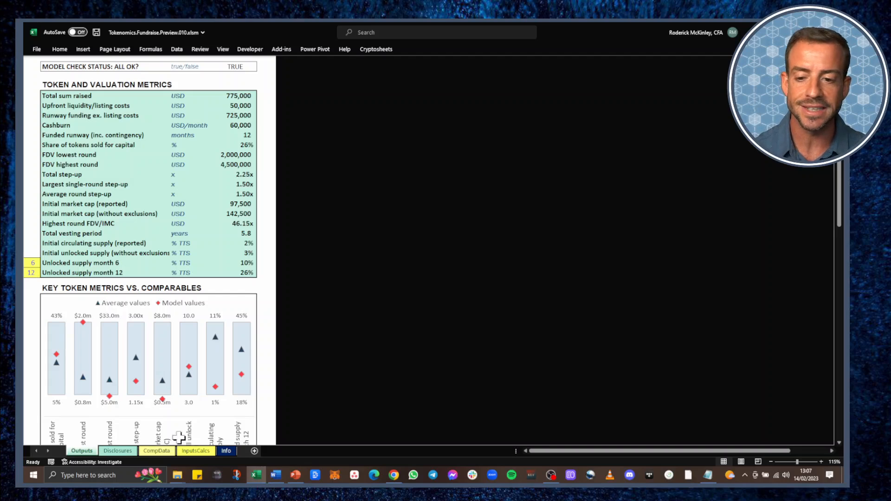
# Open the InputsCalcs sheet with the fundraise calculations and token allocation table
pyautogui.click(195, 451)
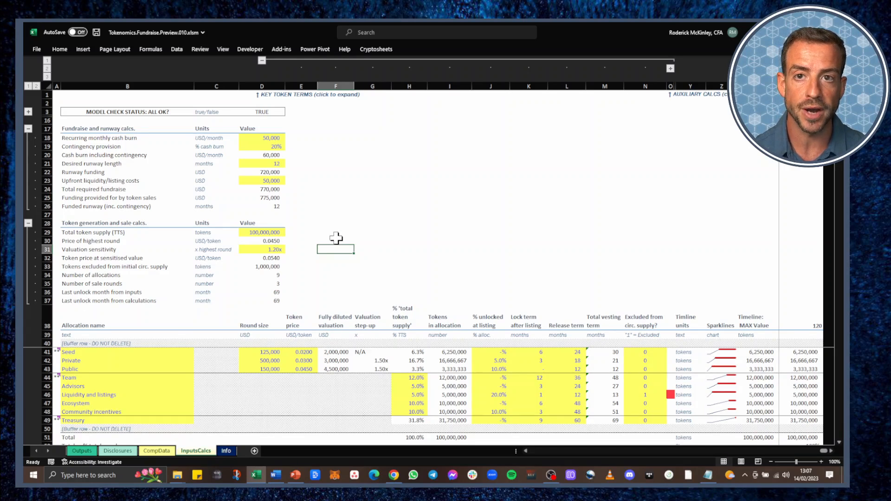
pyautogui.moveTo(233, 191)
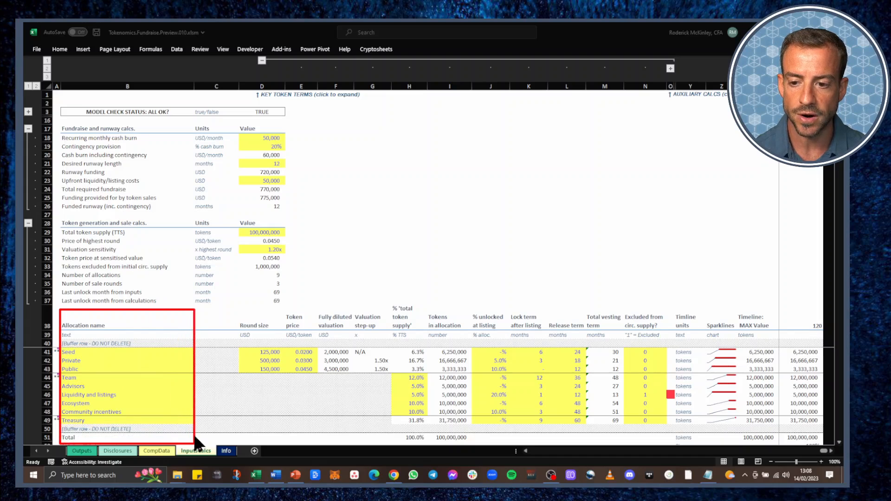
pyautogui.moveTo(257, 422)
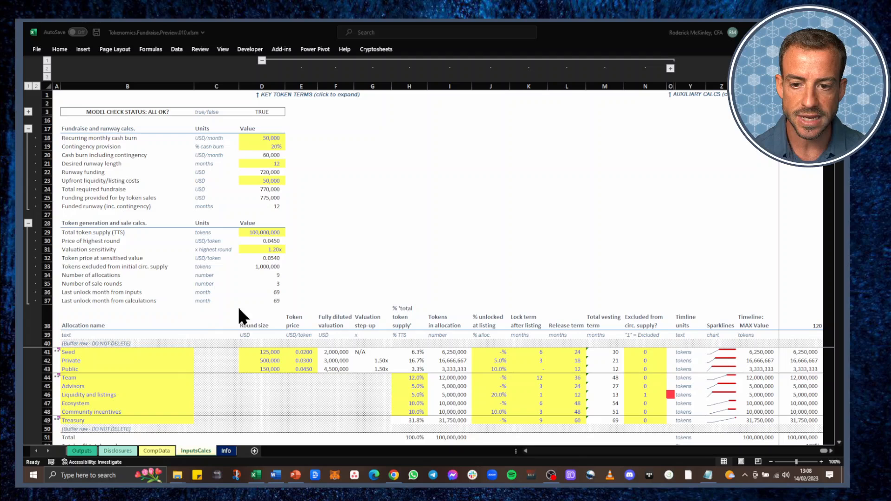
pyautogui.click(335, 249)
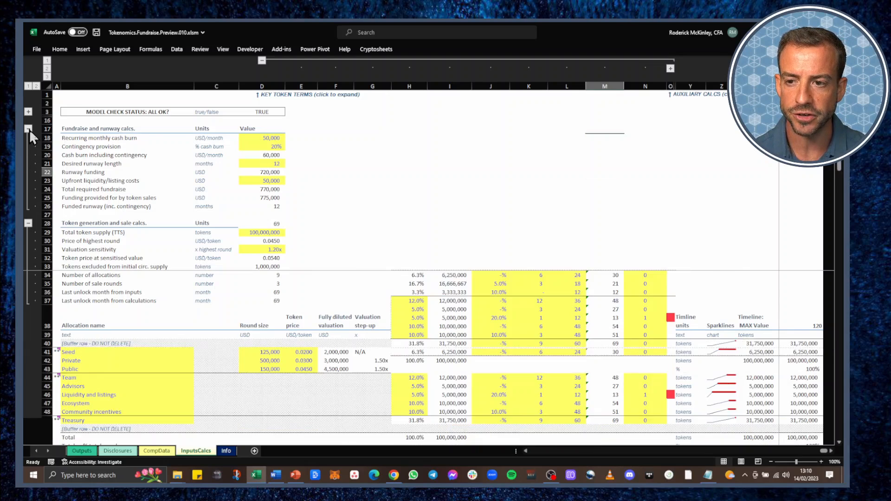
# Collapse the Fundraise and runway calcs group at row 17 to reveal allocation totals
pyautogui.click(29, 127)
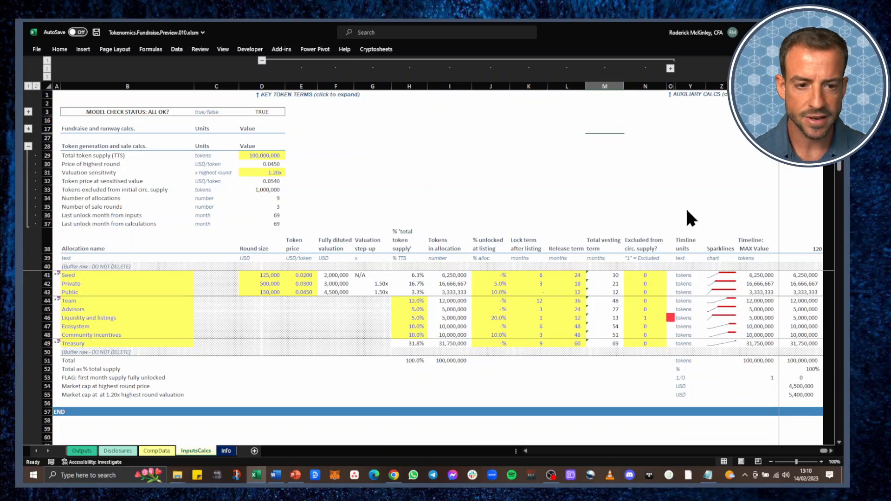
pyautogui.moveTo(691, 221)
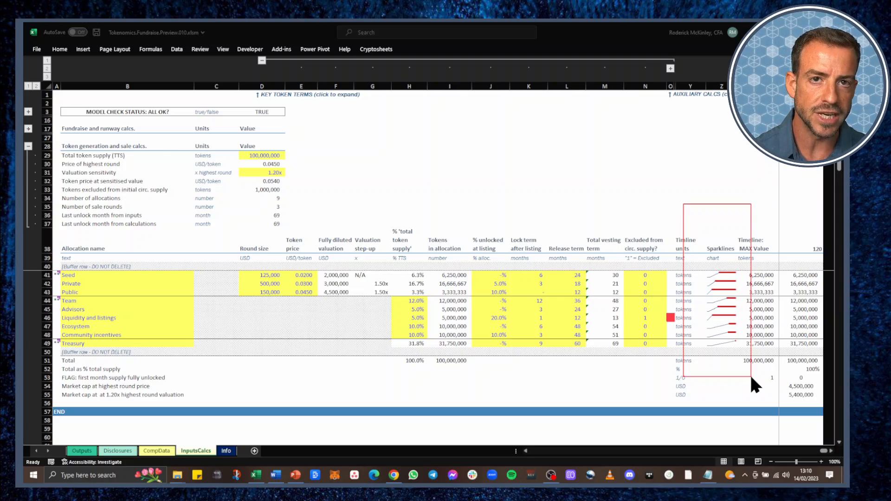
pyautogui.moveTo(213, 318)
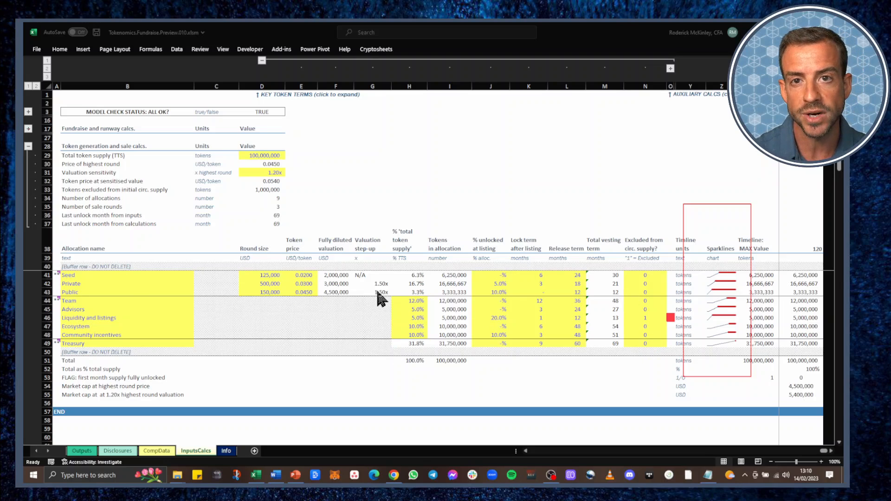
pyautogui.moveTo(699, 355)
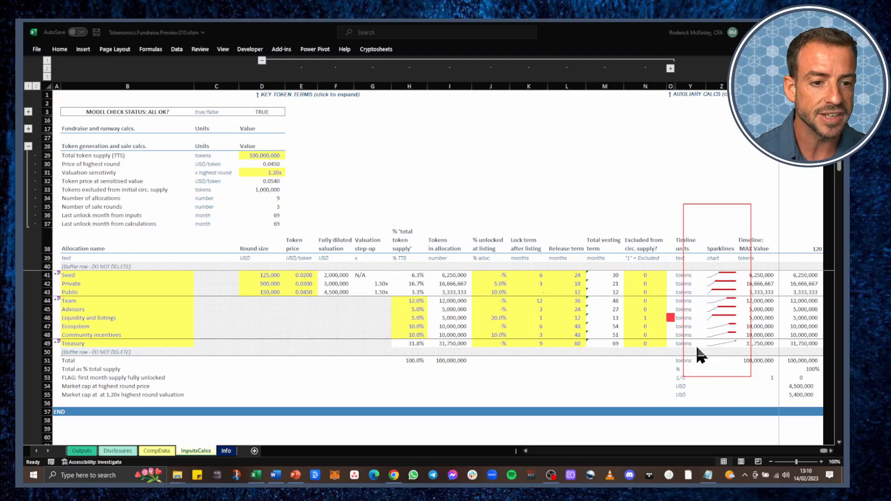
pyautogui.moveTo(707, 366)
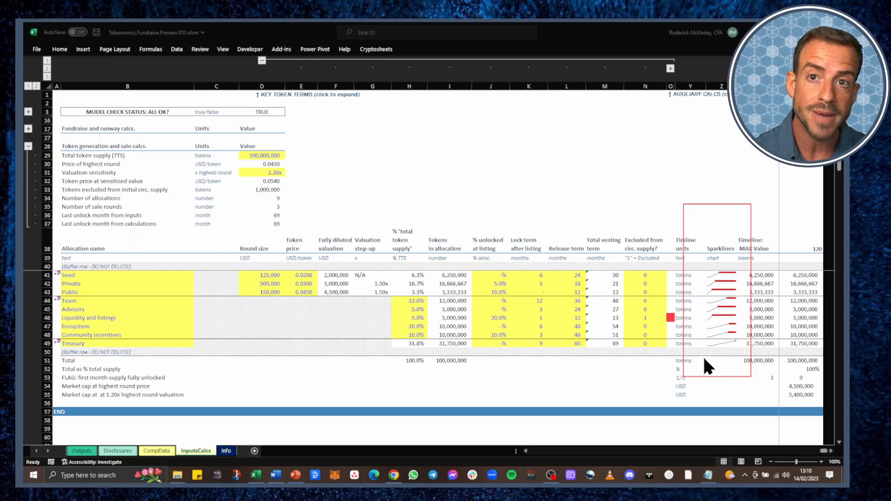
pyautogui.moveTo(724, 283)
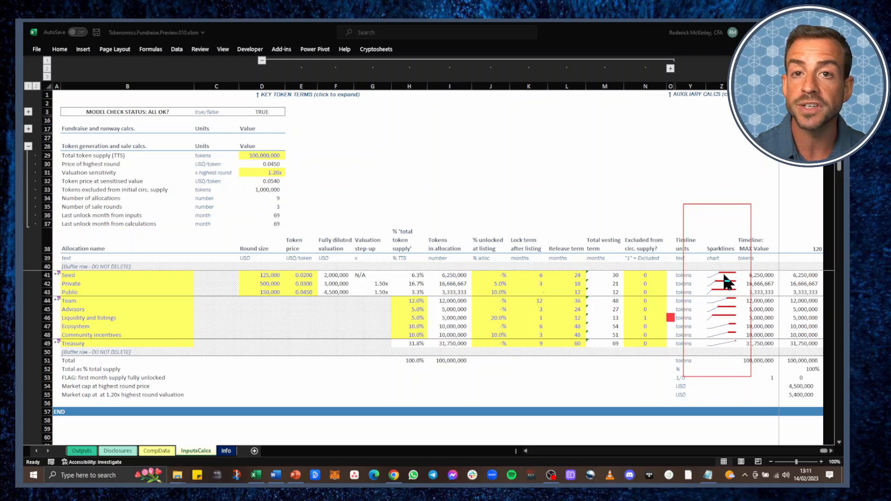
pyautogui.moveTo(730, 309)
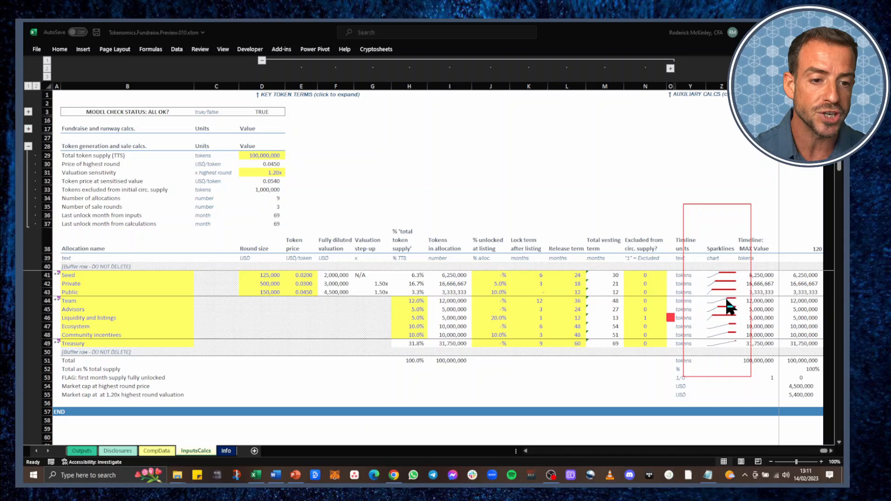
pyautogui.moveTo(725, 380)
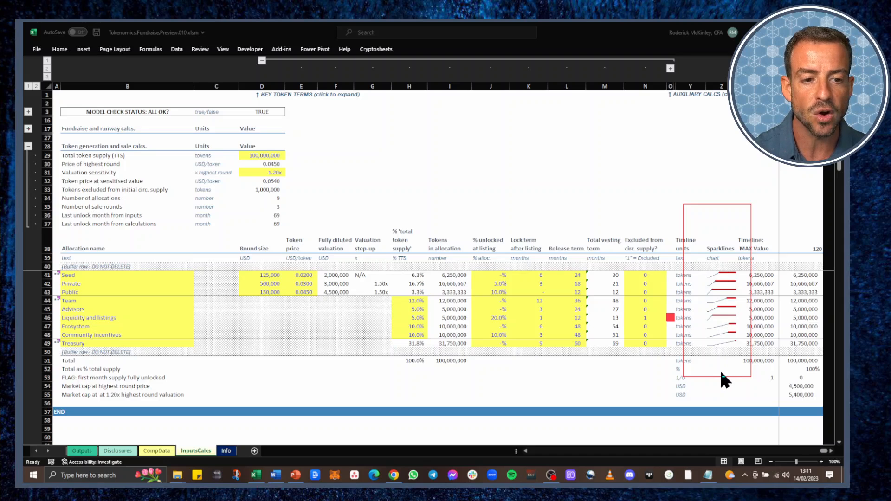
pyautogui.moveTo(736, 356)
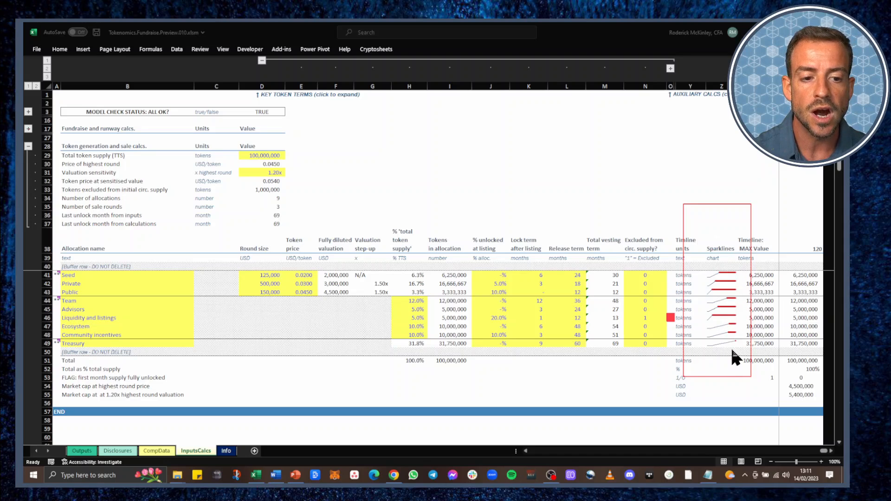
pyautogui.moveTo(729, 353)
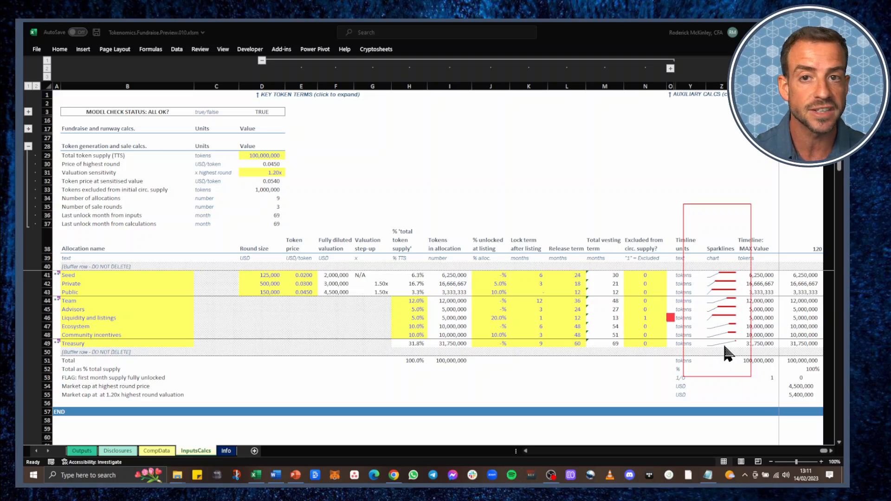
pyautogui.click(262, 283)
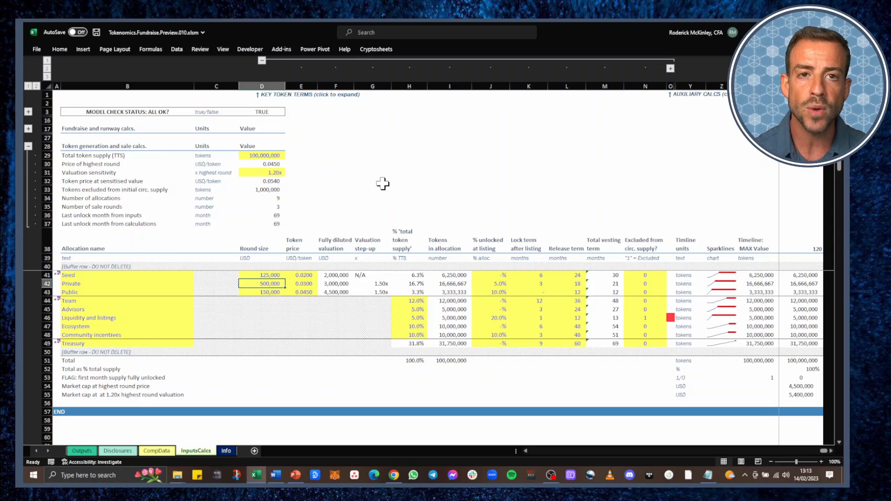
pyautogui.moveTo(265, 317)
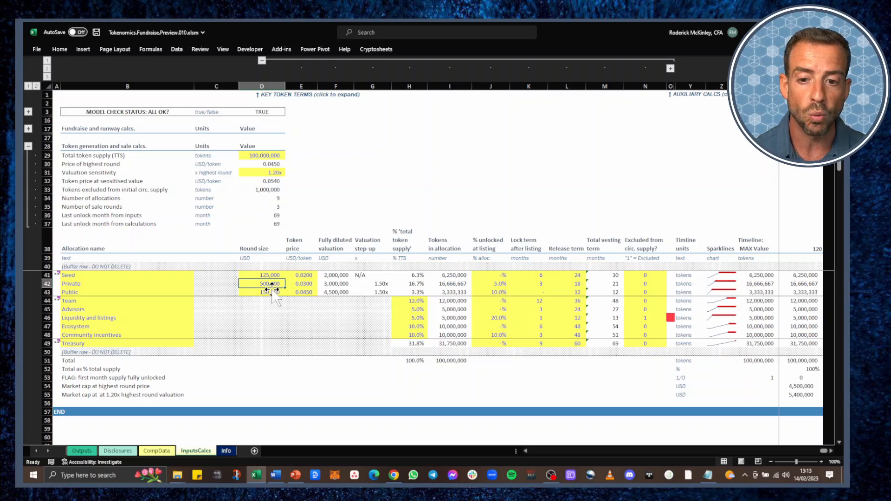
pyautogui.write('100000')
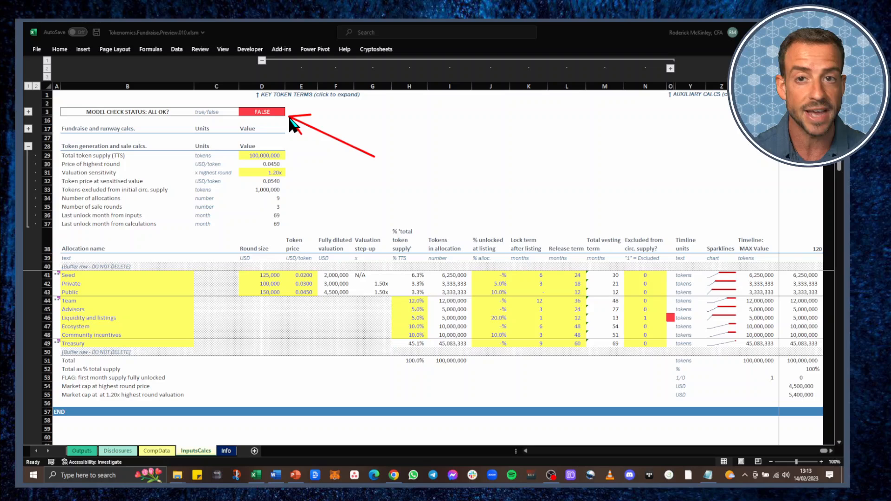
pyautogui.write('500000')
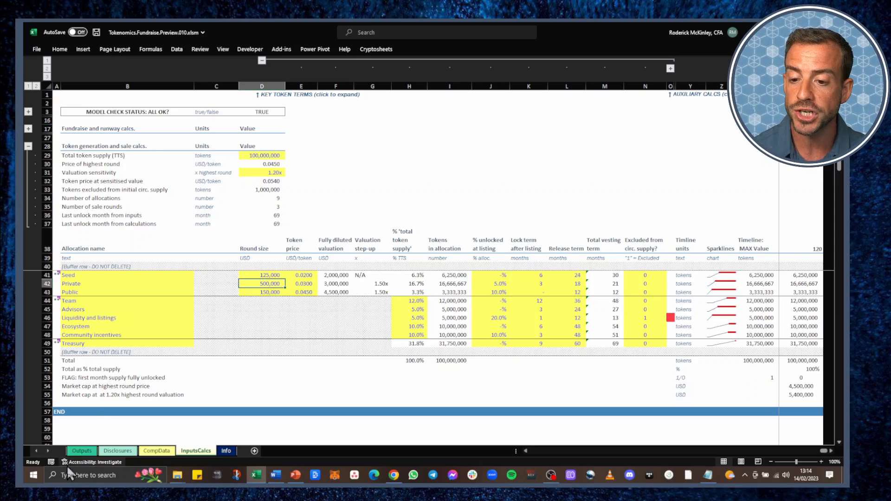
# Return to the Outputs sheet showing token valuation metrics and the comparables chart
pyautogui.click(82, 450)
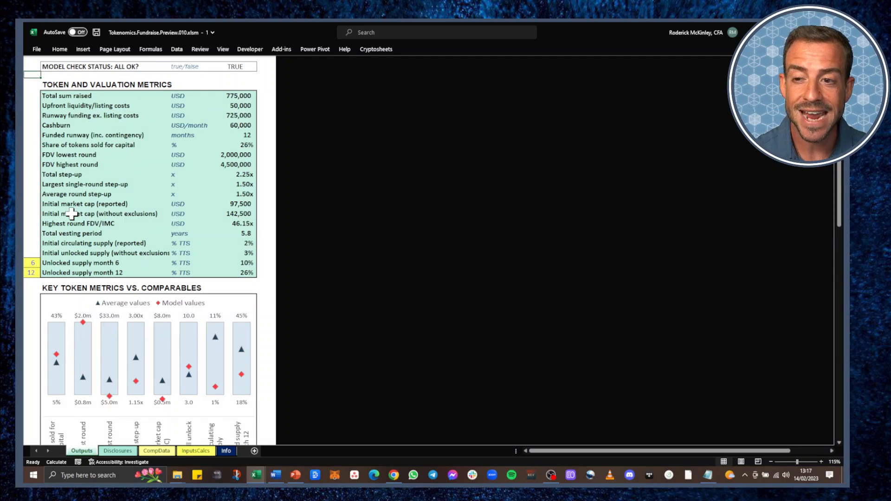
pyautogui.moveTo(324, 205)
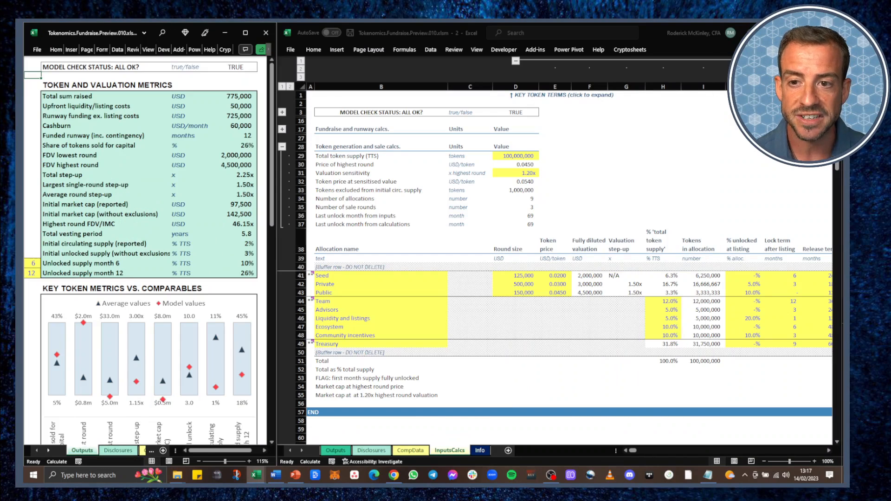
pyautogui.moveTo(172, 178)
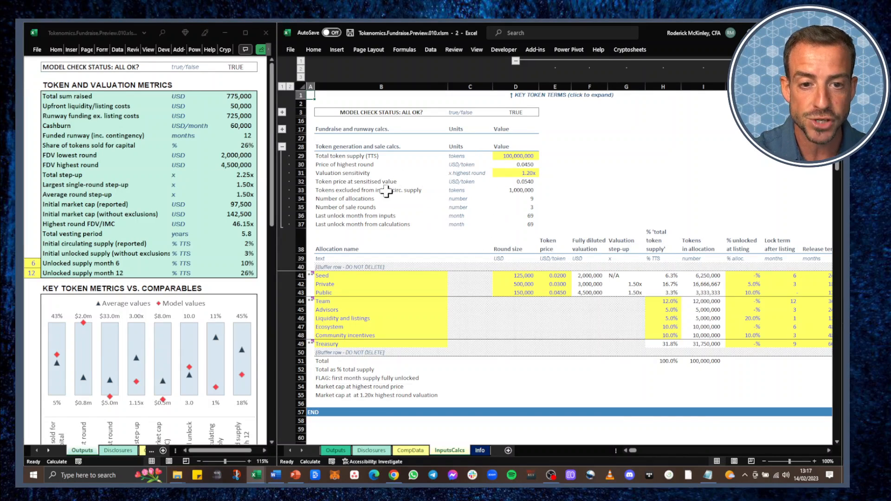
pyautogui.moveTo(443, 279)
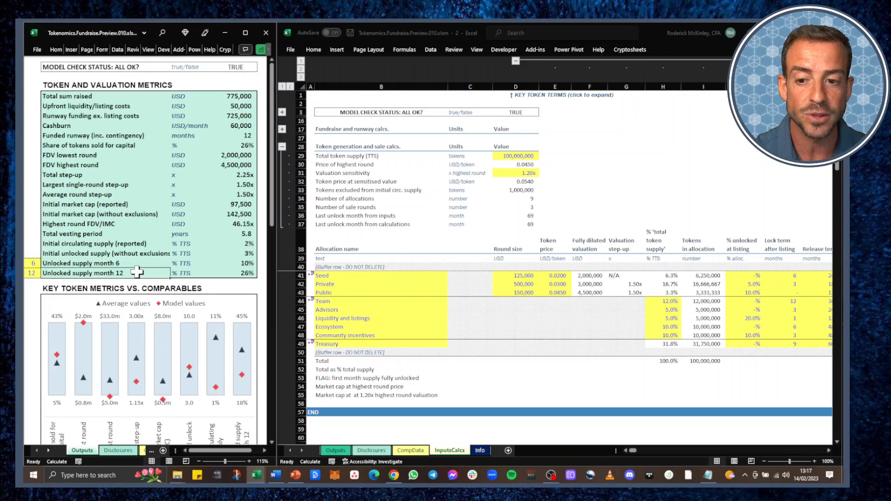
pyautogui.moveTo(139, 278)
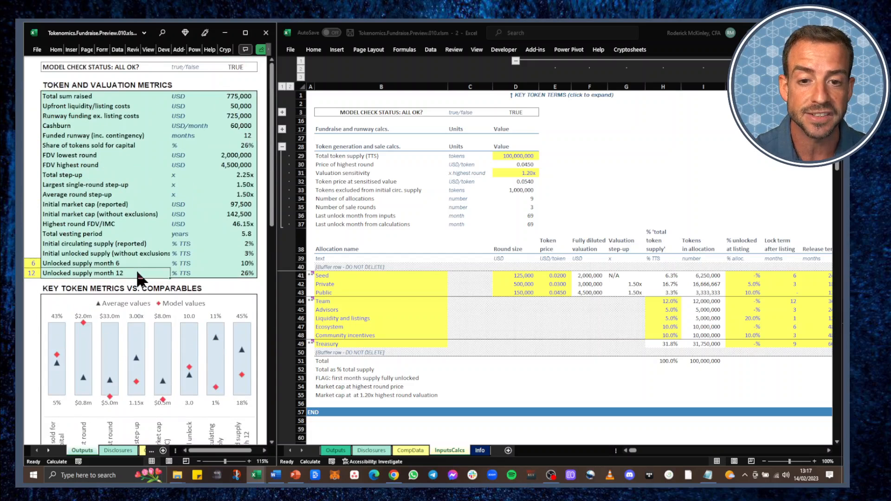
pyautogui.moveTo(166, 248)
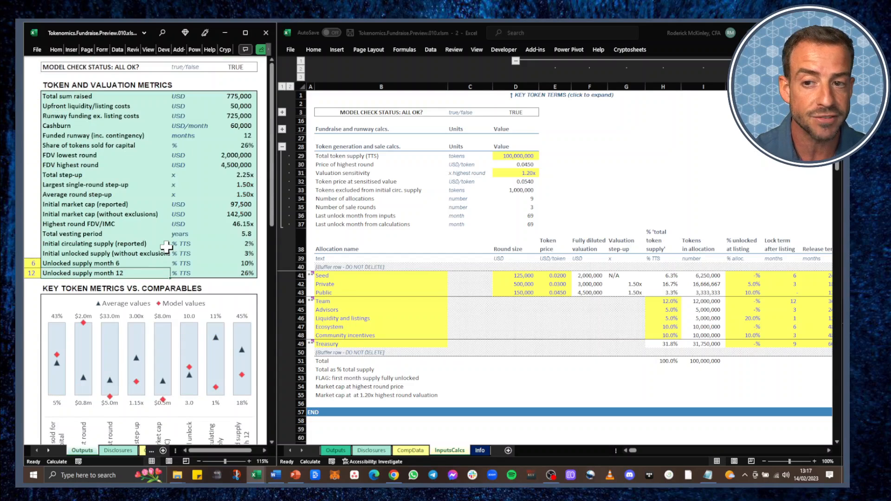
pyautogui.moveTo(517, 60)
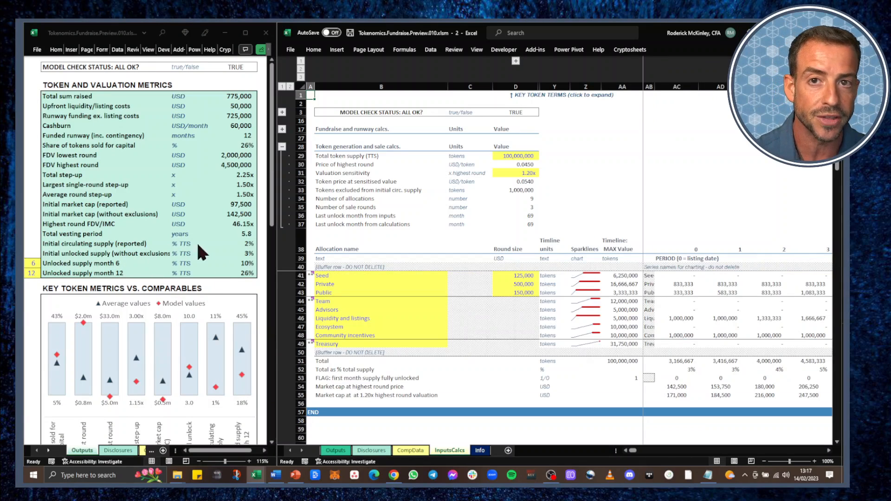
pyautogui.moveTo(441, 256)
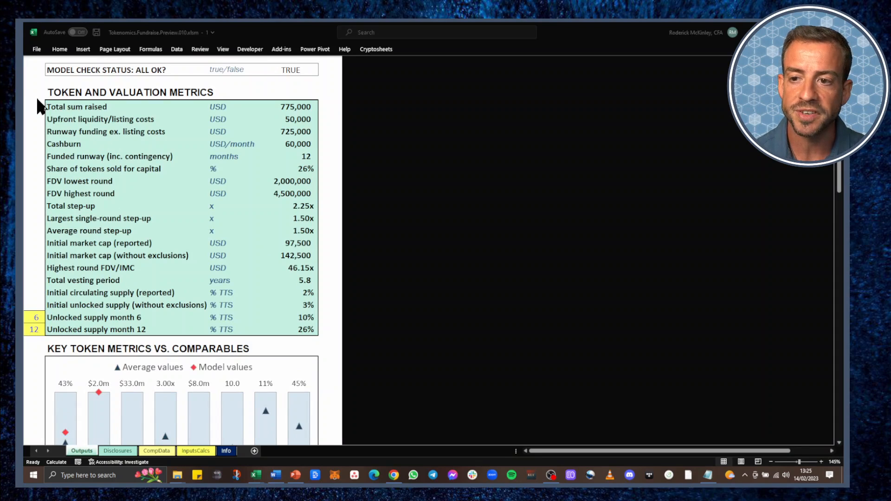
pyautogui.moveTo(28, 178)
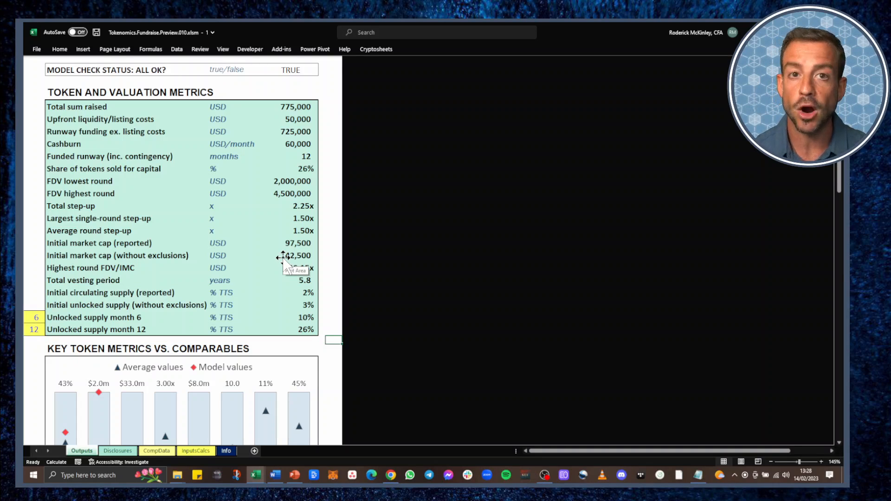
# Scroll the Outputs sheet down to the Key Token Metrics vs. Comparables chart
pyautogui.scroll(-3)
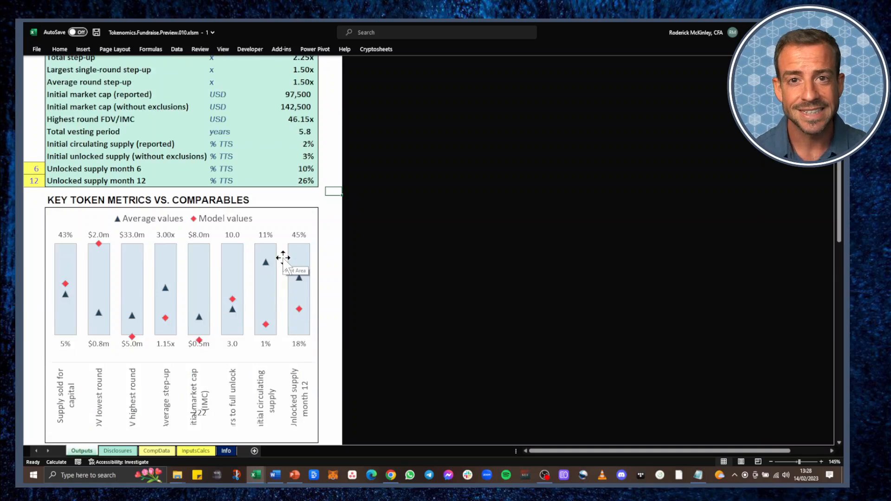
pyautogui.scroll(-3)
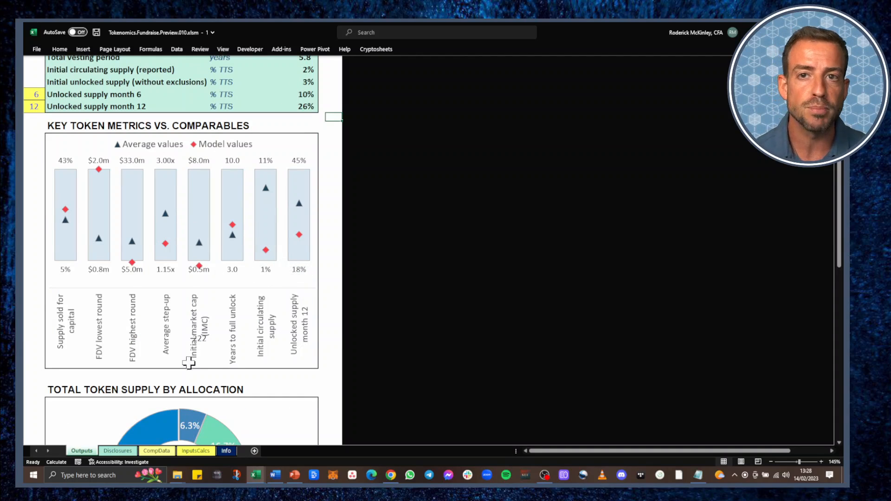
pyautogui.moveTo(252, 289)
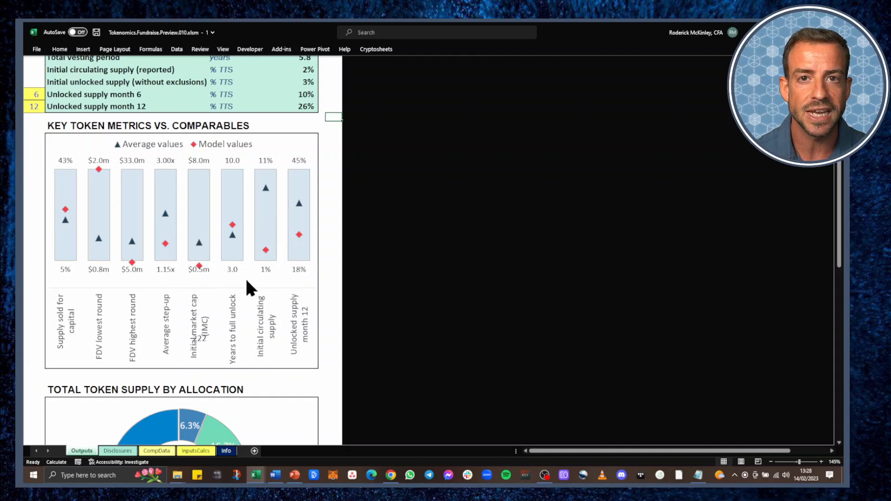
pyautogui.moveTo(215, 298)
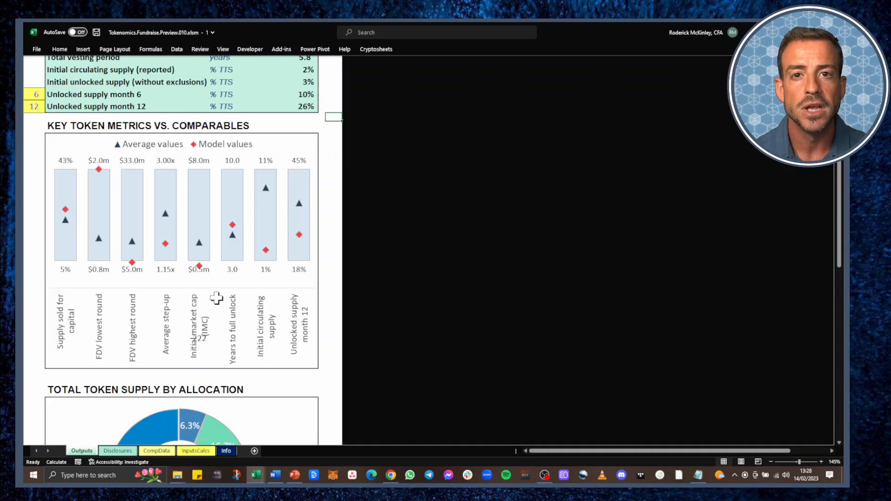
pyautogui.moveTo(106, 173)
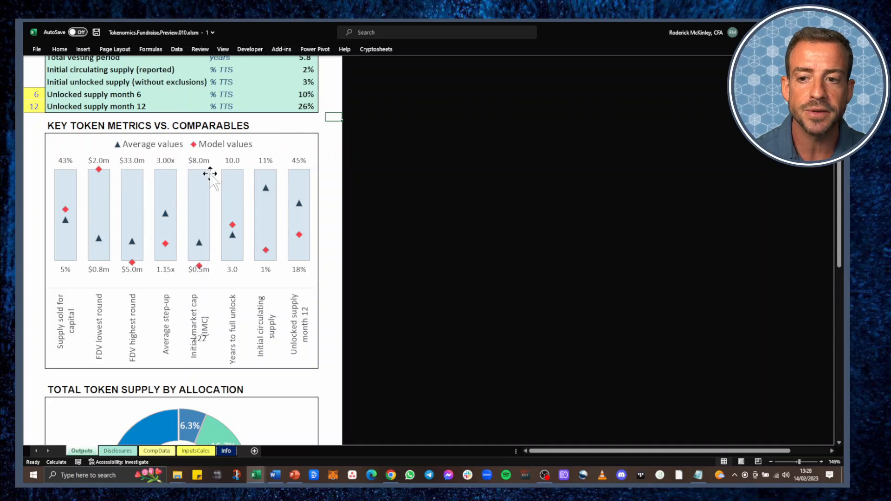
pyautogui.moveTo(125, 165)
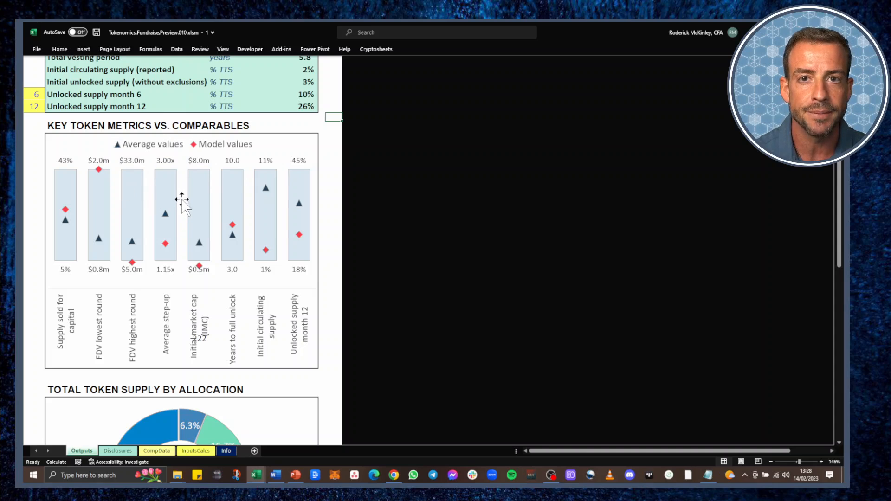
pyautogui.moveTo(105, 153)
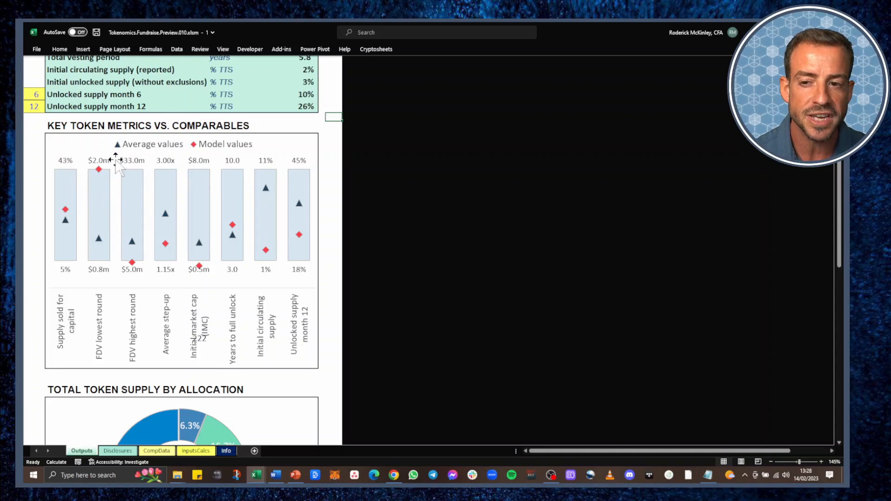
pyautogui.moveTo(119, 203)
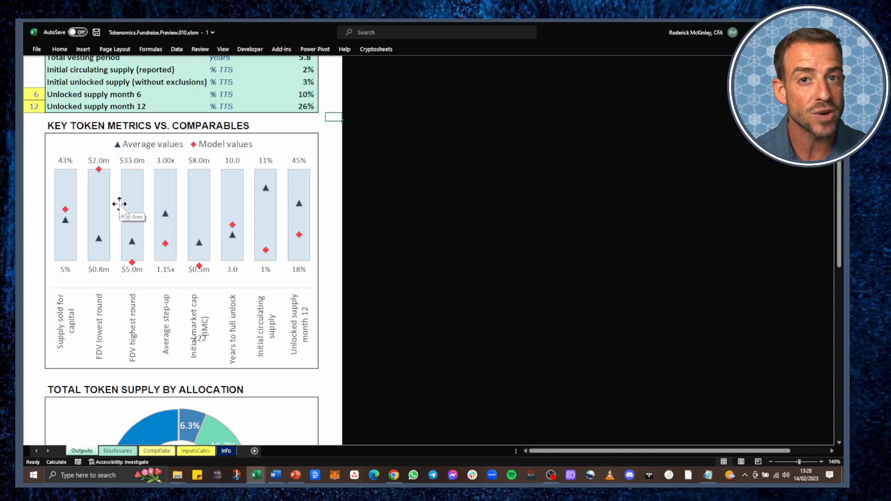
pyautogui.moveTo(124, 211)
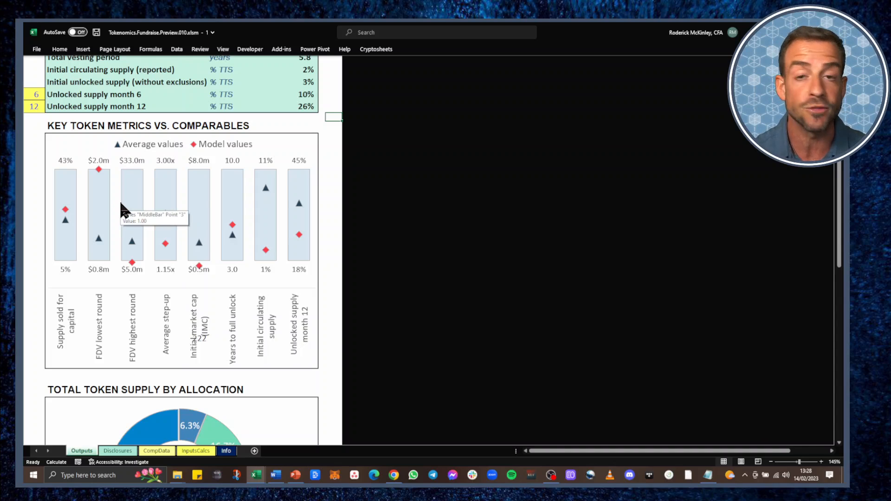
pyautogui.moveTo(140, 250)
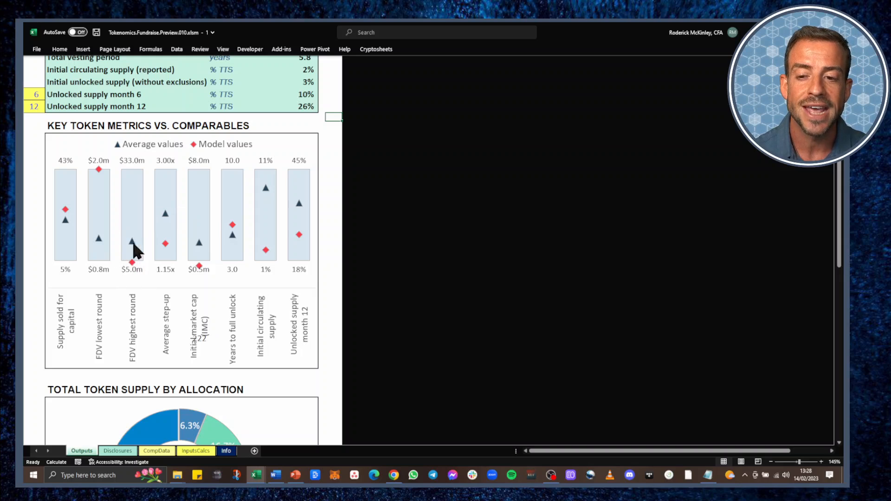
pyautogui.moveTo(159, 265)
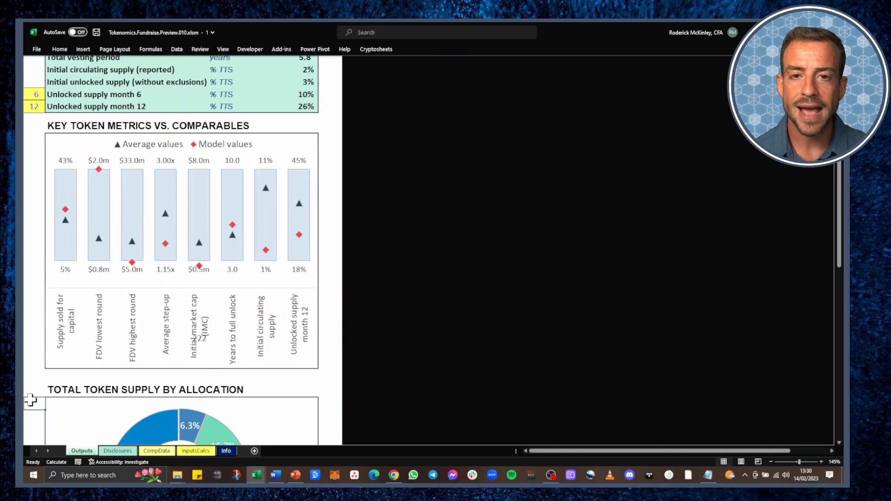
# Scroll down past the total token supply allocation charts on the Outputs sheet
pyautogui.scroll(-3)
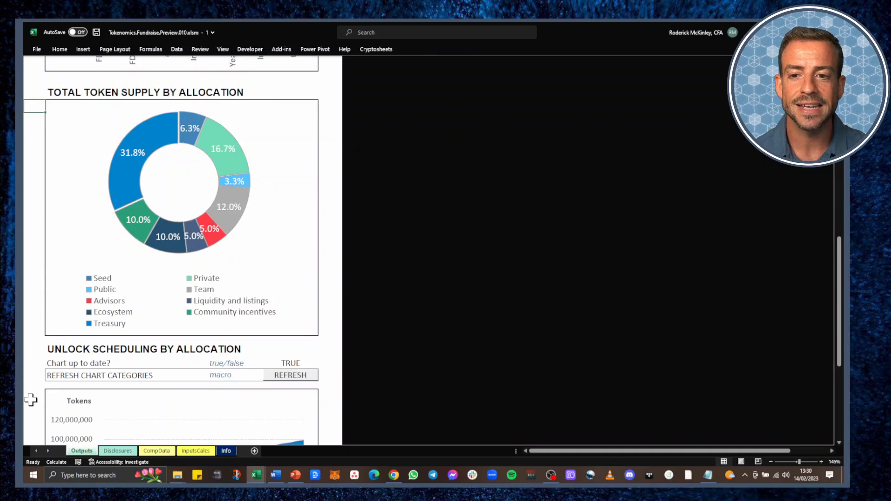
pyautogui.scroll(-3)
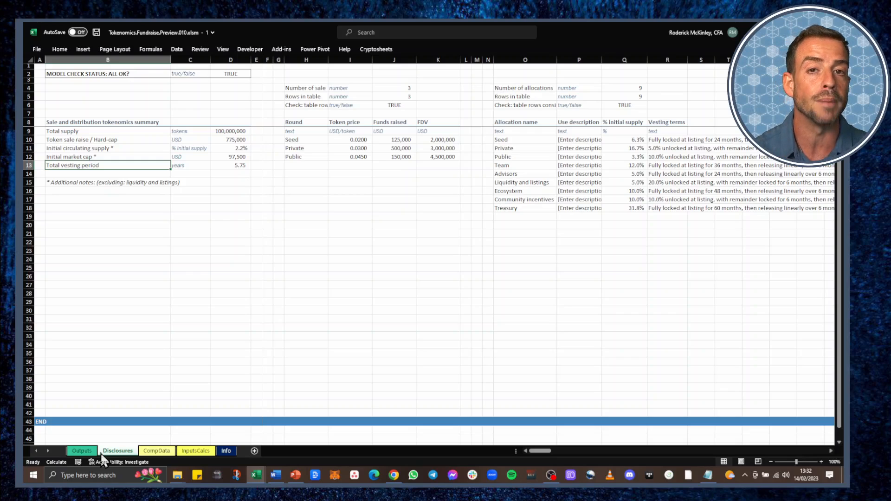
pyautogui.click(488, 336)
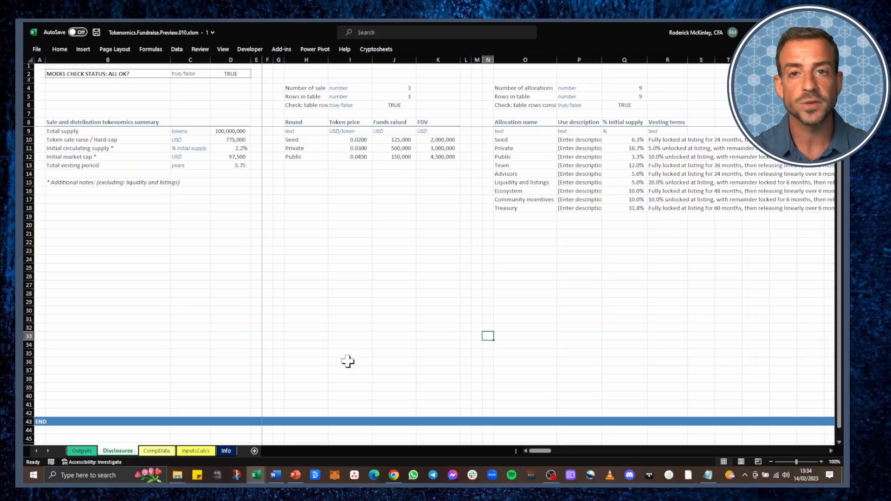
pyautogui.moveTo(493, 119)
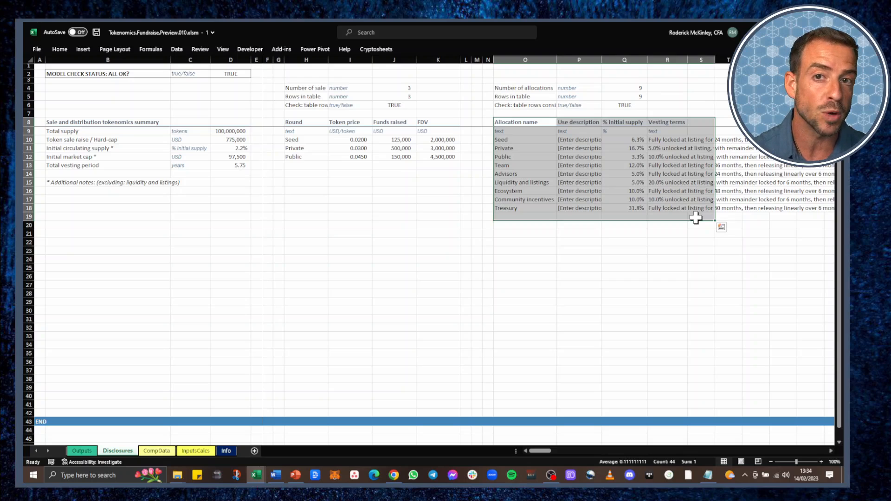
pyautogui.click(820, 461)
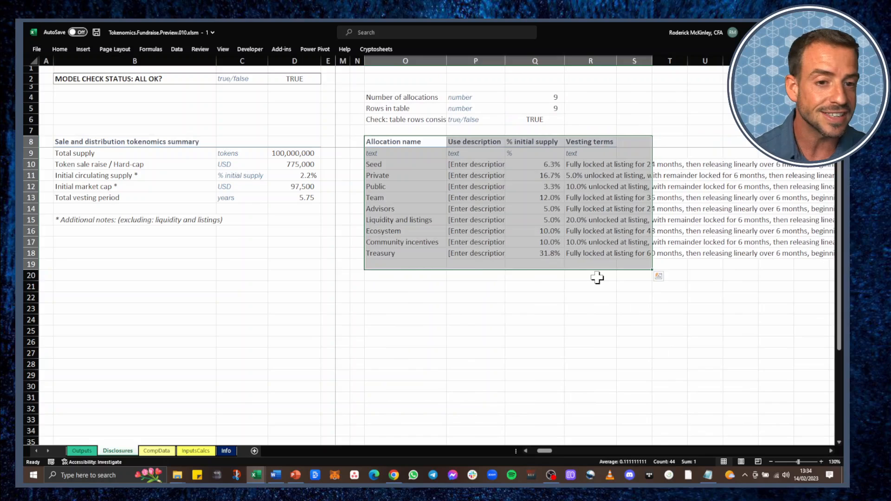
pyautogui.click(590, 165)
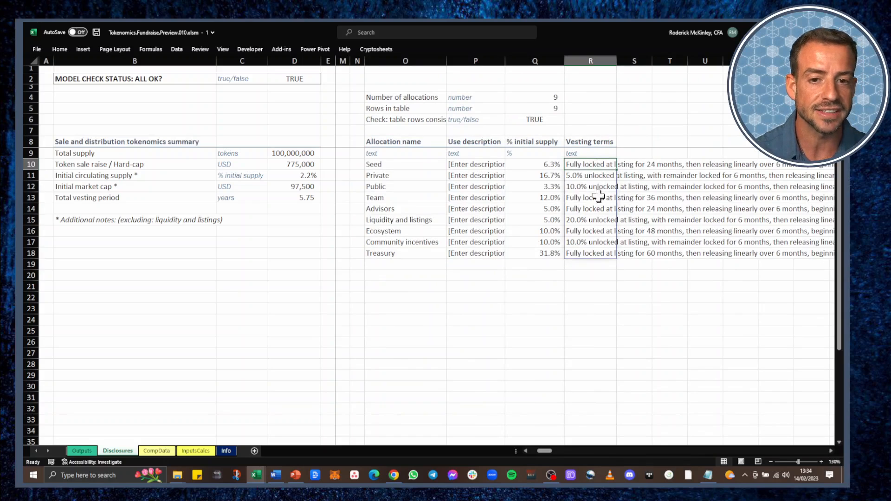
# Check the Disclosures vesting table: Seed 50% unlocked, circulating supply 5.3%, market cap 238,125
pyautogui.click(195, 451)
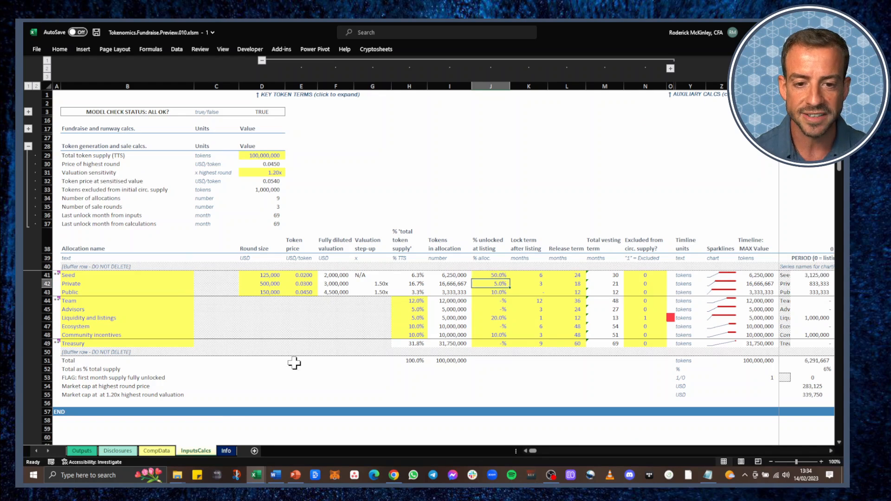
pyautogui.click(117, 450)
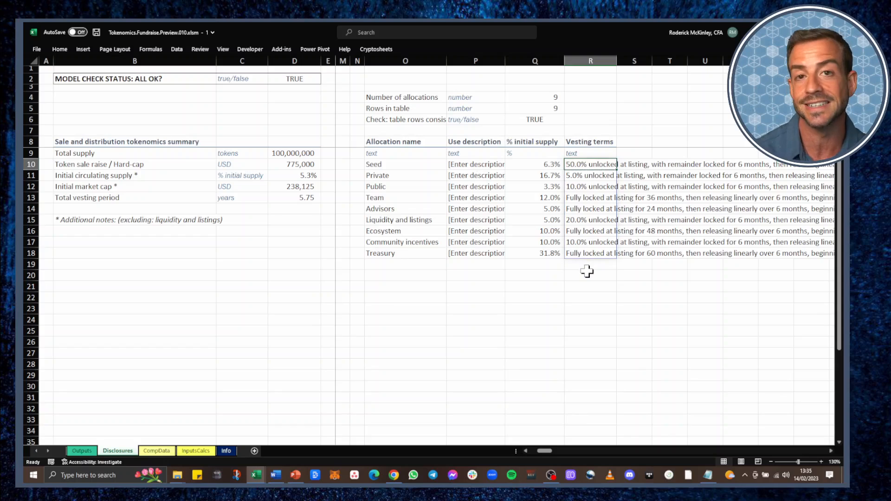
pyautogui.click(590, 275)
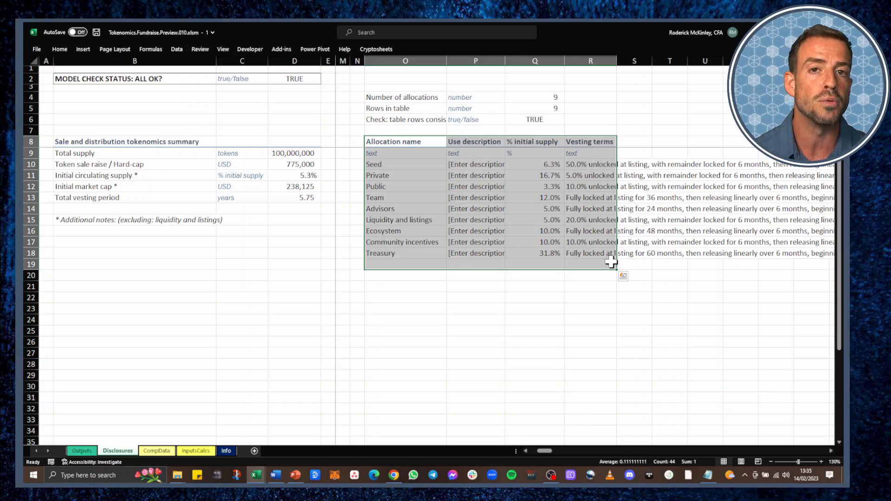
pyautogui.click(533, 341)
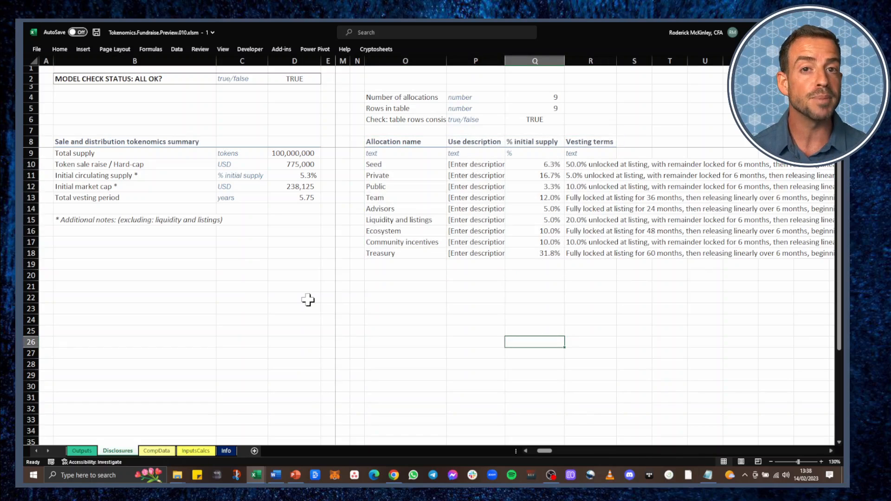